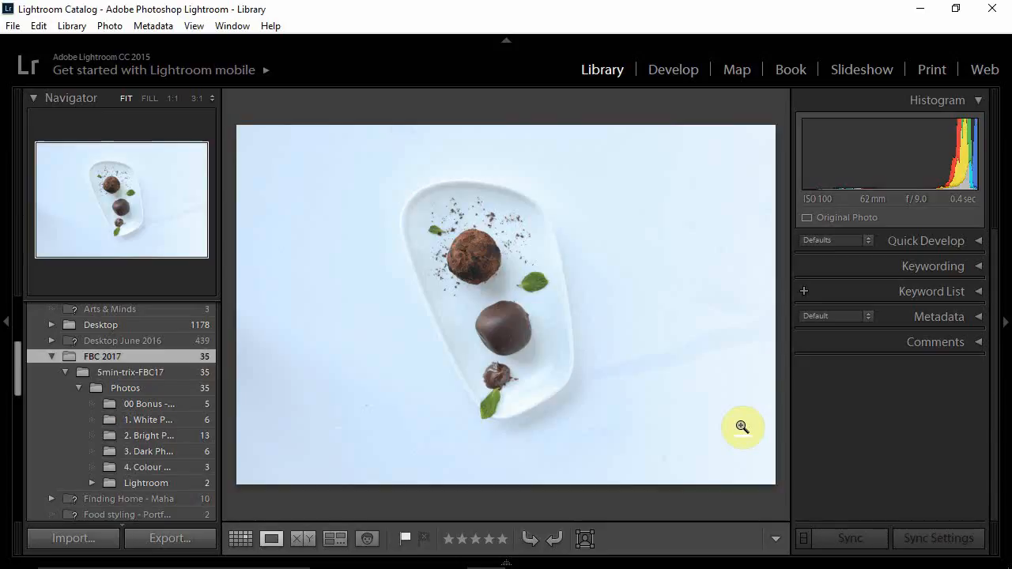
{"action": "mouse_move", "coordinate": [671, 512]}
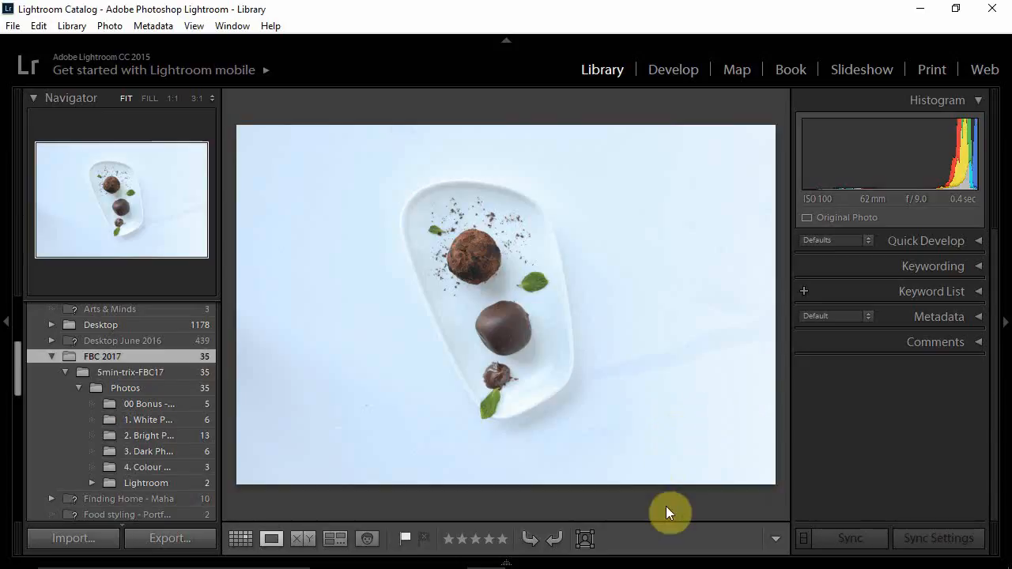
{"action": "mouse_move", "coordinate": [569, 303]}
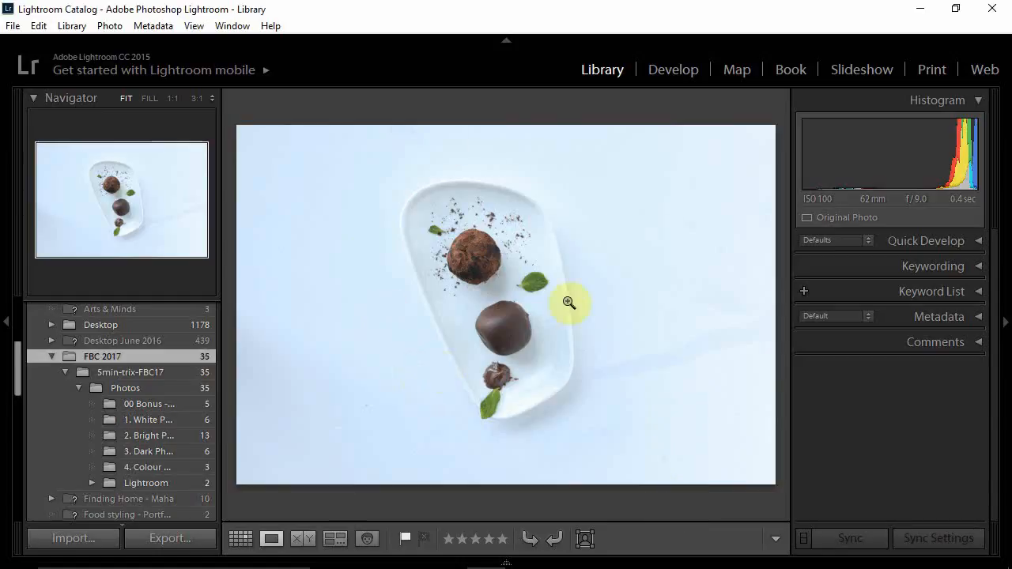
{"action": "mouse_move", "coordinate": [576, 175]}
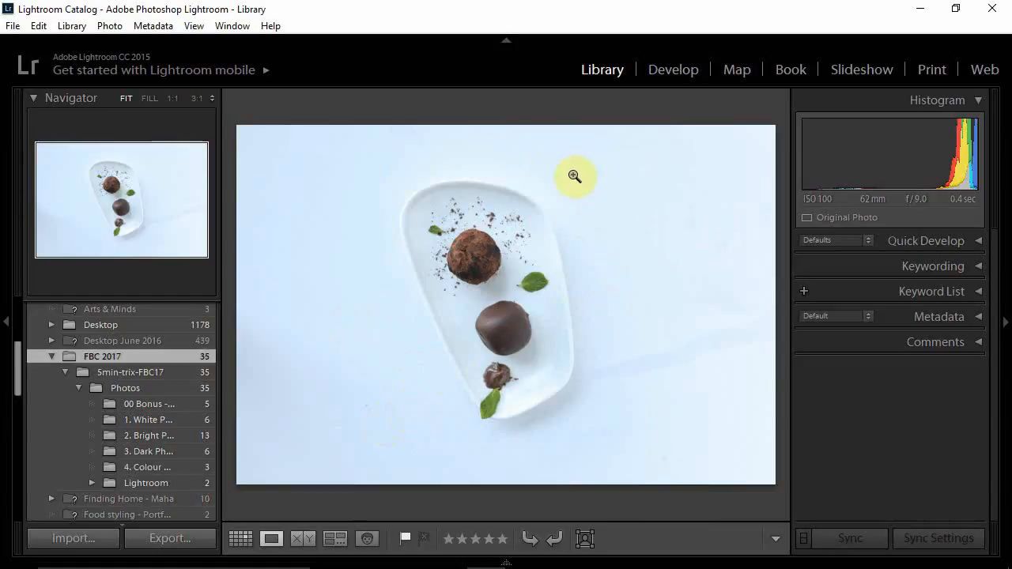
{"action": "mouse_move", "coordinate": [664, 503]}
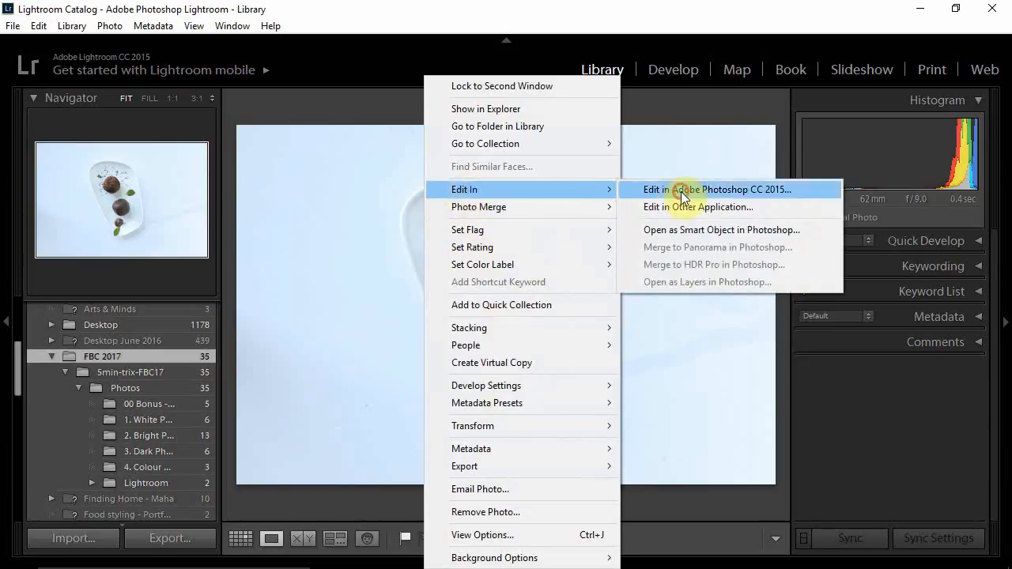
Send the truffle photo to Photoshop CC 2015 as the original file via Edit In
{"action": "left_click", "coordinate": [702, 190]}
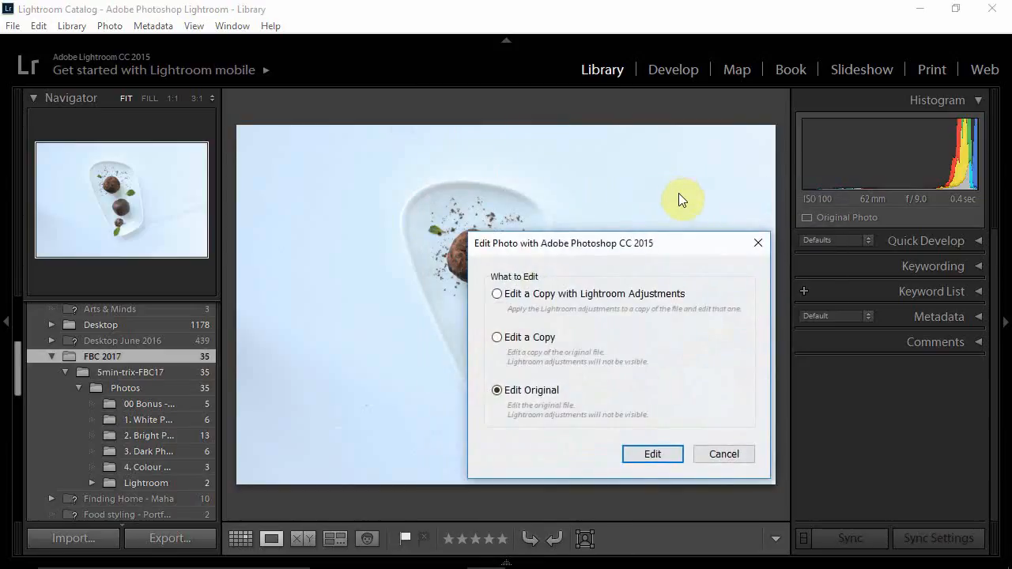
{"action": "mouse_move", "coordinate": [590, 472]}
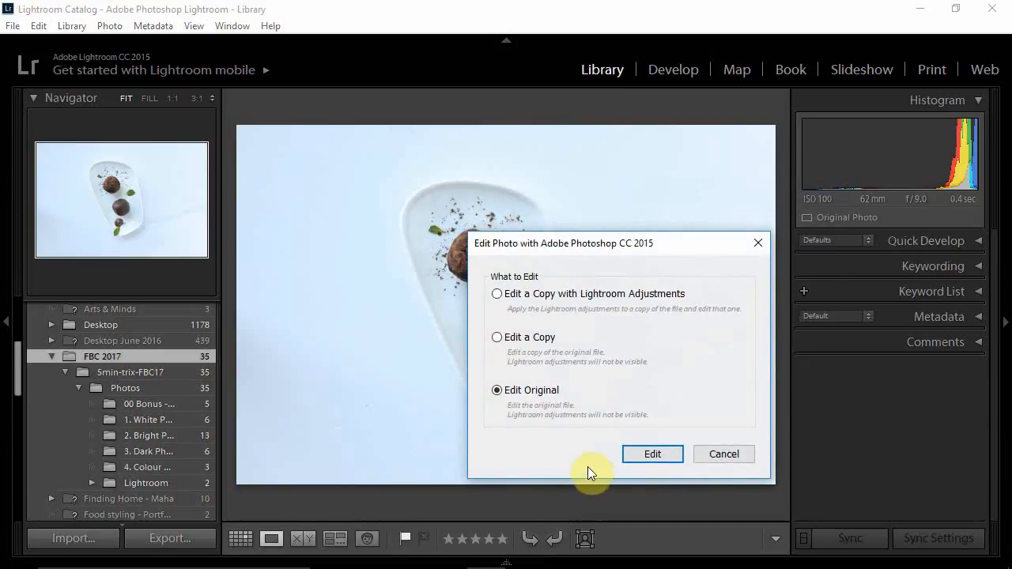
{"action": "mouse_move", "coordinate": [573, 405]}
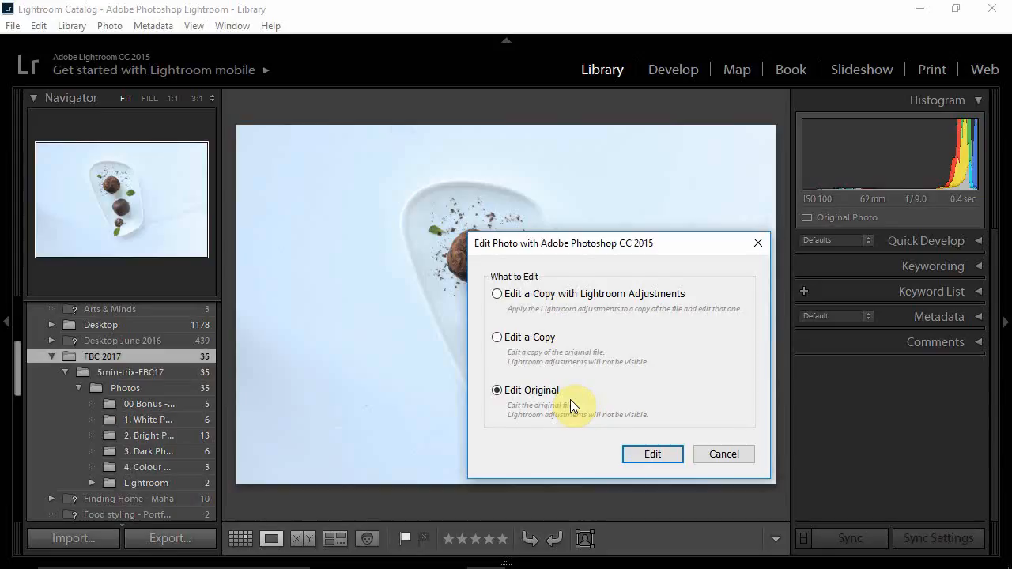
{"action": "mouse_move", "coordinate": [560, 308]}
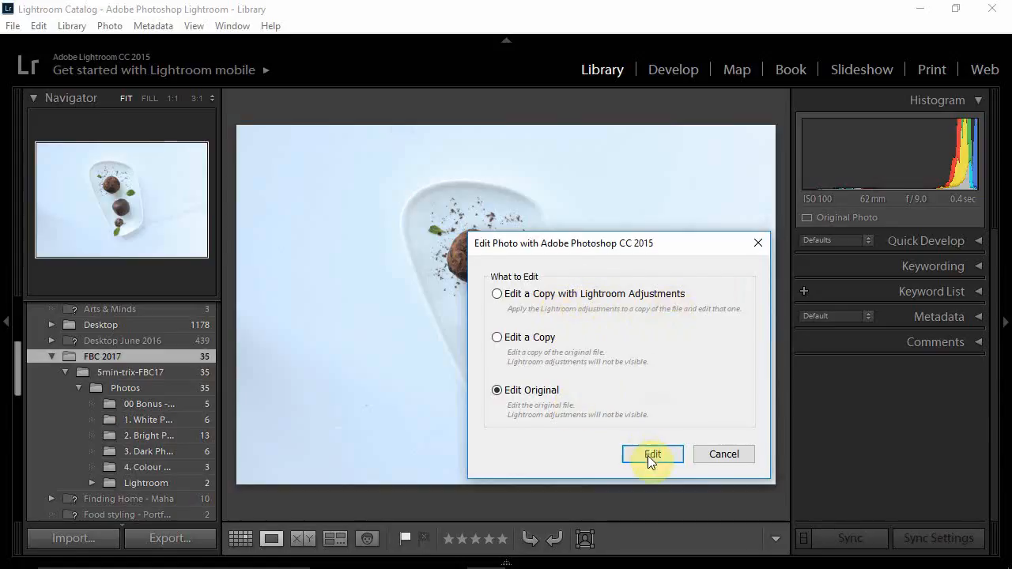
{"action": "left_click", "coordinate": [651, 454]}
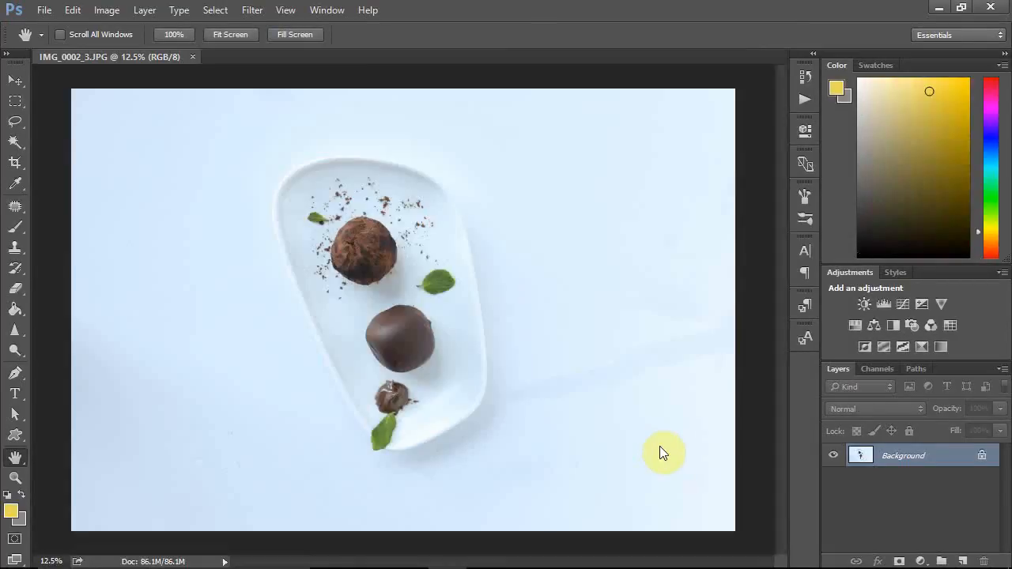
{"action": "mouse_move", "coordinate": [808, 440]}
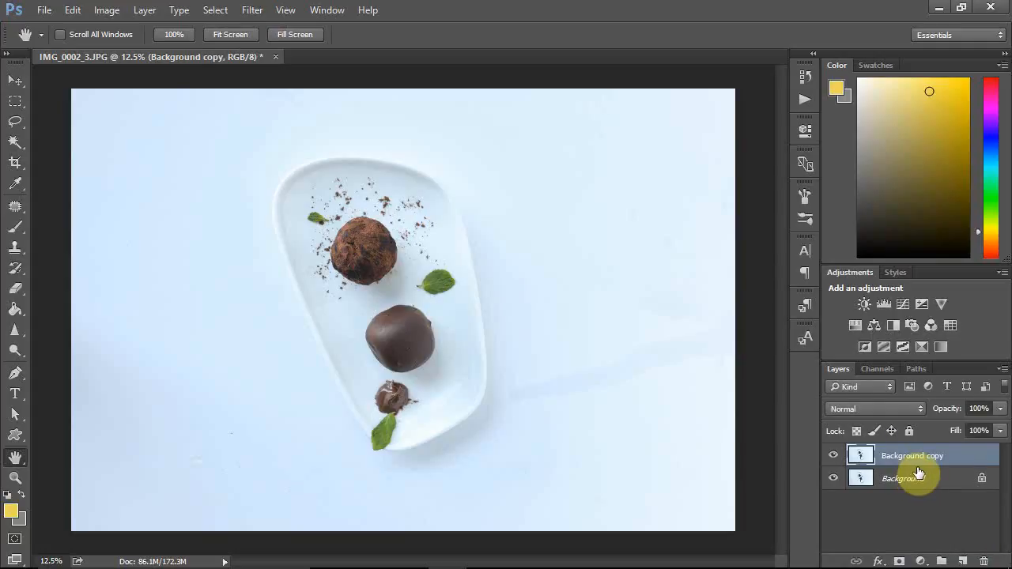
{"action": "mouse_move", "coordinate": [926, 472]}
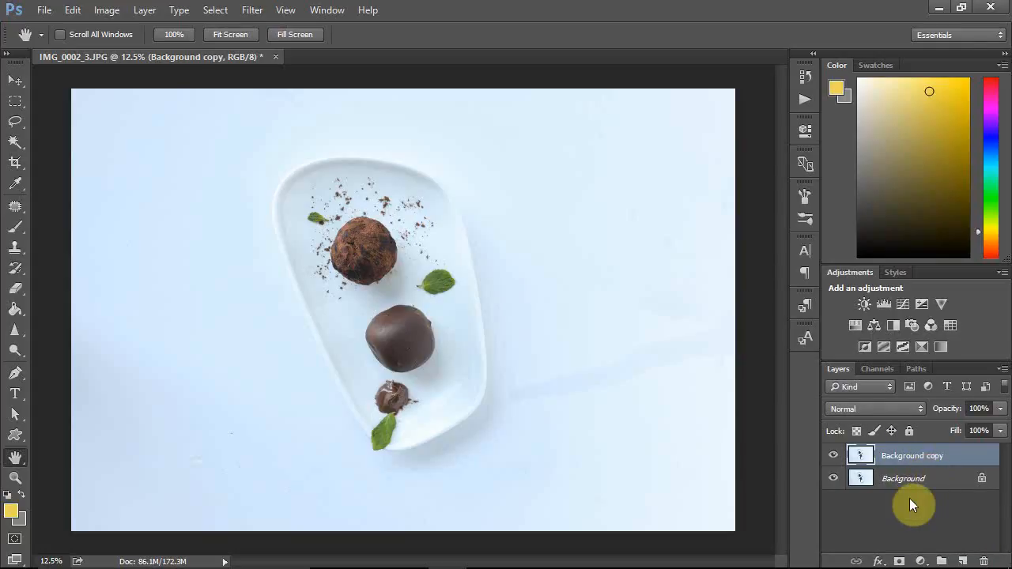
{"action": "mouse_move", "coordinate": [662, 67]}
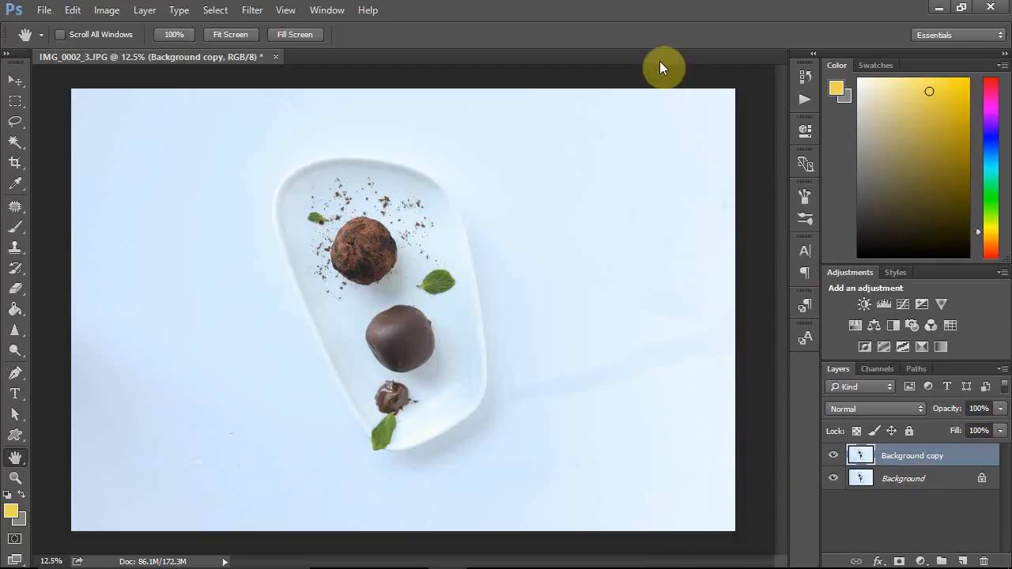
{"action": "mouse_move", "coordinate": [762, 265]}
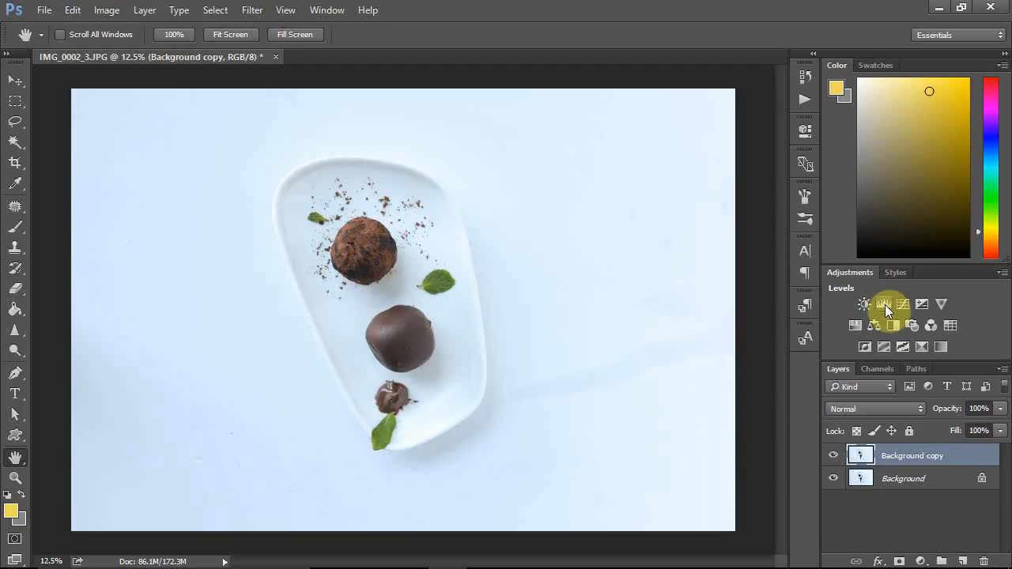
{"action": "mouse_move", "coordinate": [886, 303]}
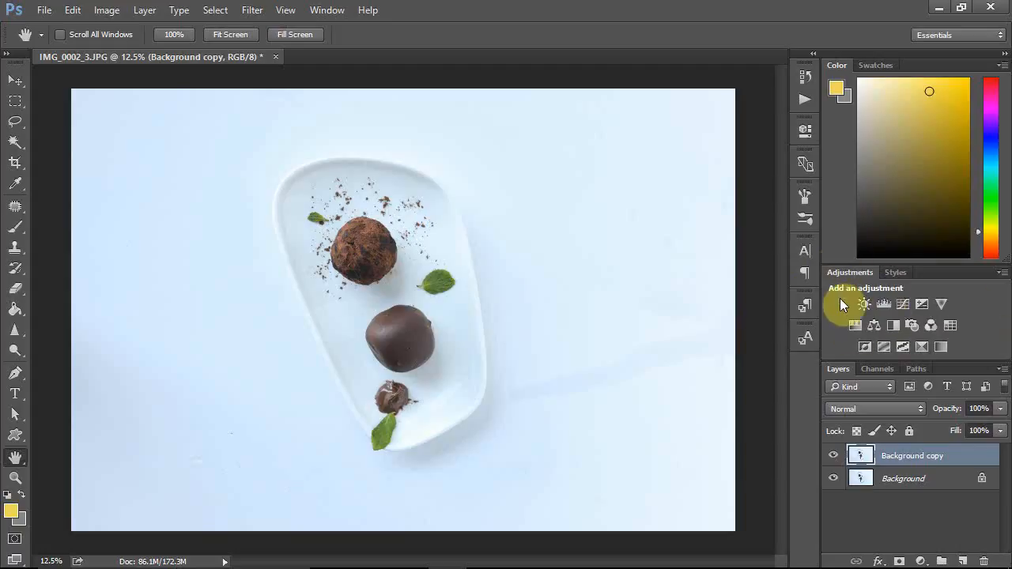
{"action": "mouse_move", "coordinate": [973, 331]}
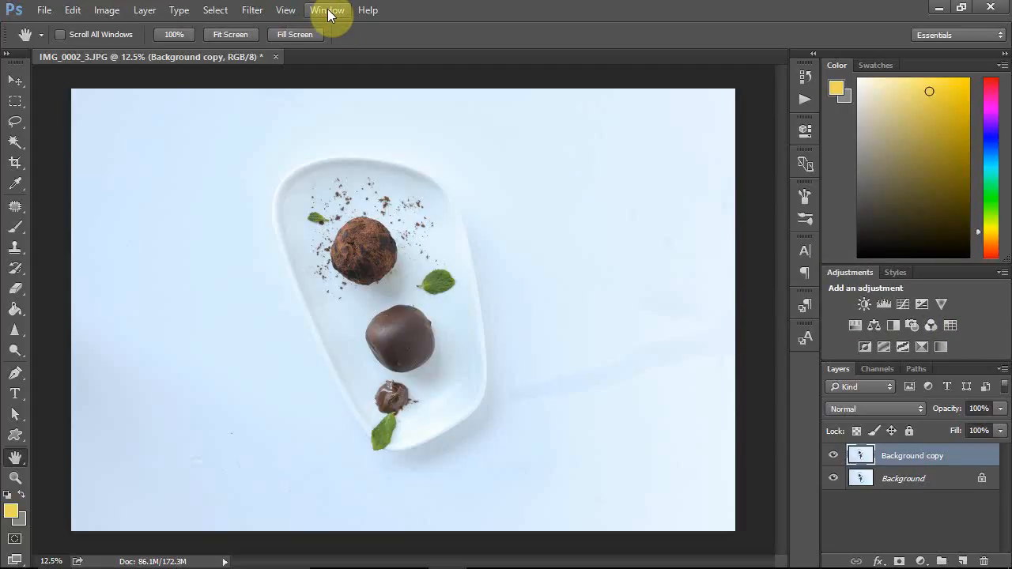
{"action": "left_click", "coordinate": [326, 9]}
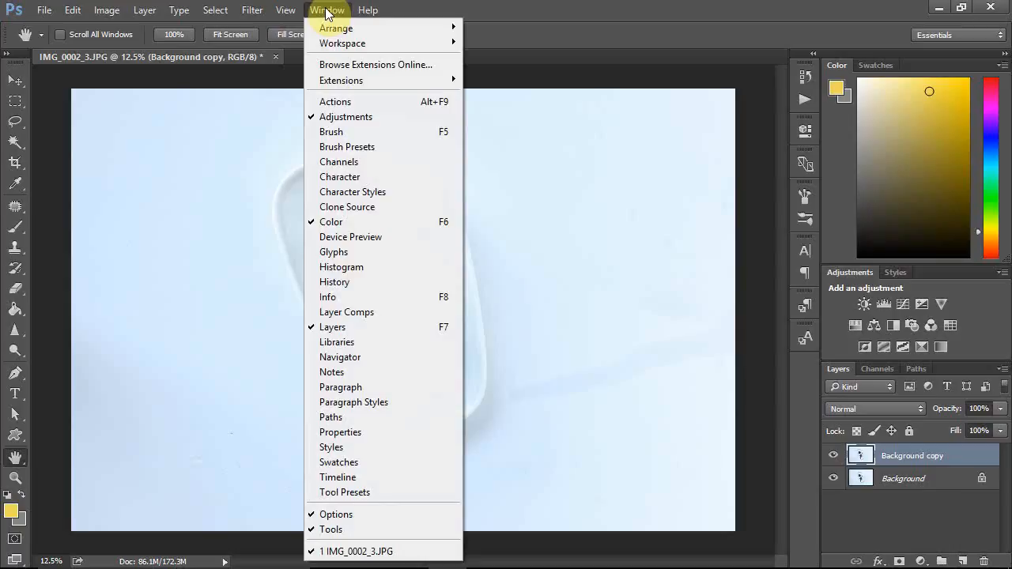
{"action": "mouse_move", "coordinate": [342, 125]}
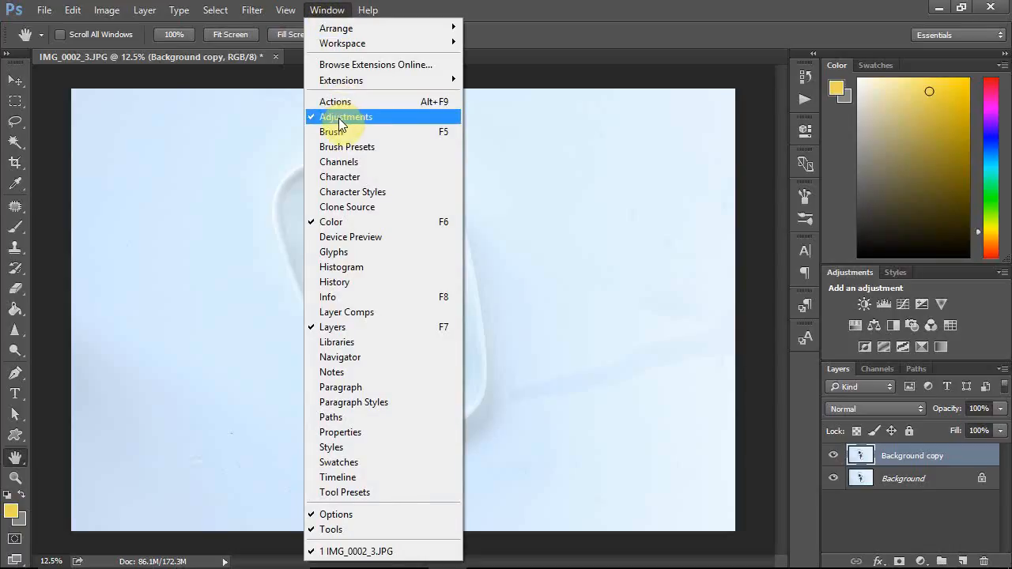
{"action": "left_click", "coordinate": [344, 117]}
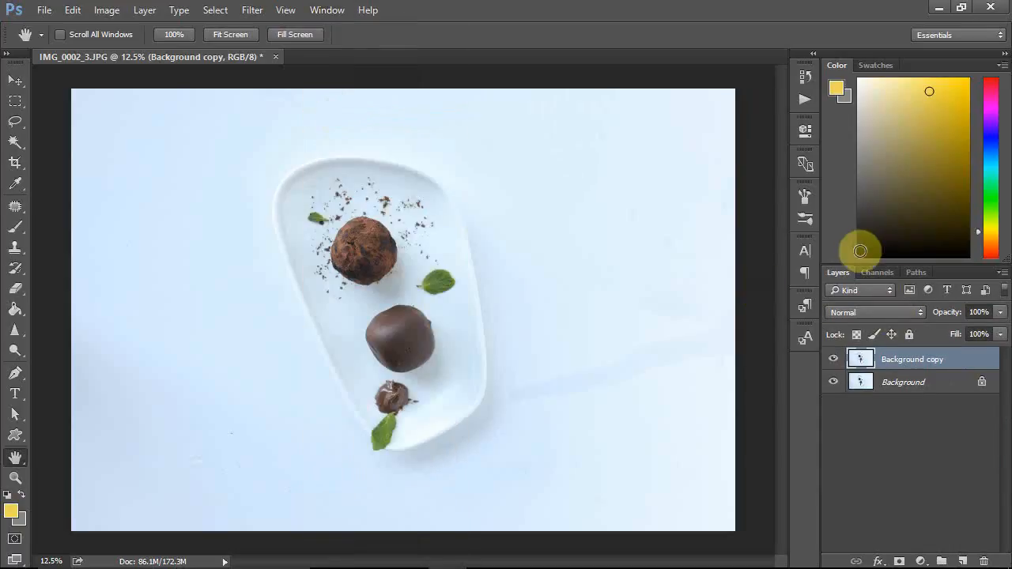
{"action": "left_click", "coordinate": [325, 9]}
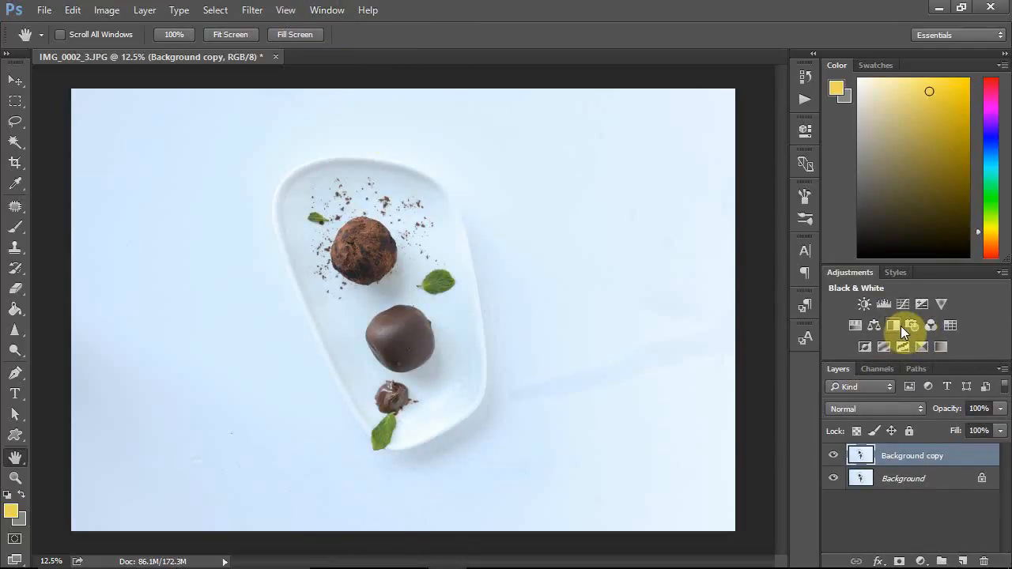
{"action": "mouse_move", "coordinate": [908, 326]}
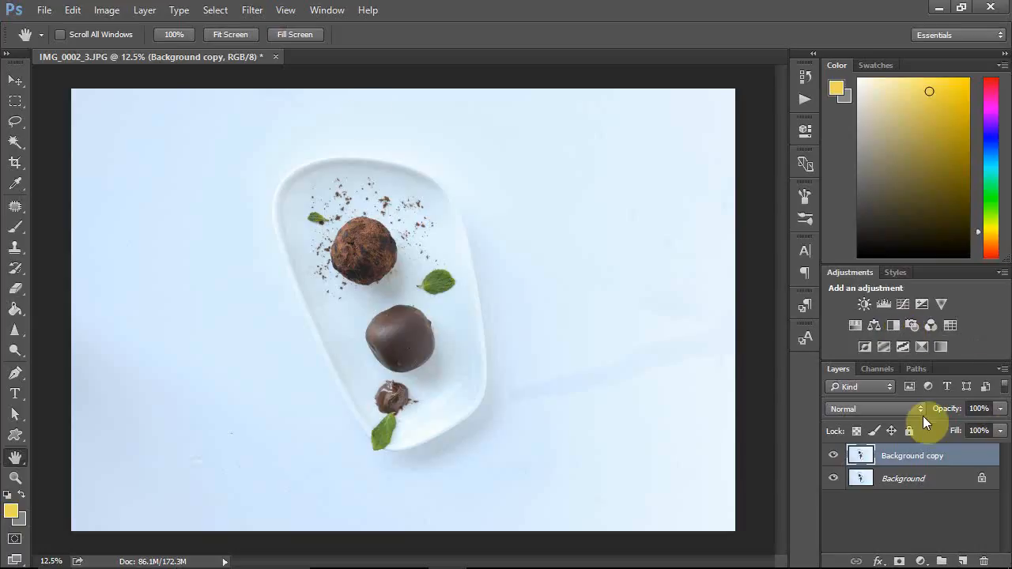
Show the Layer menu's list of layer commands
{"action": "left_click", "coordinate": [133, 9]}
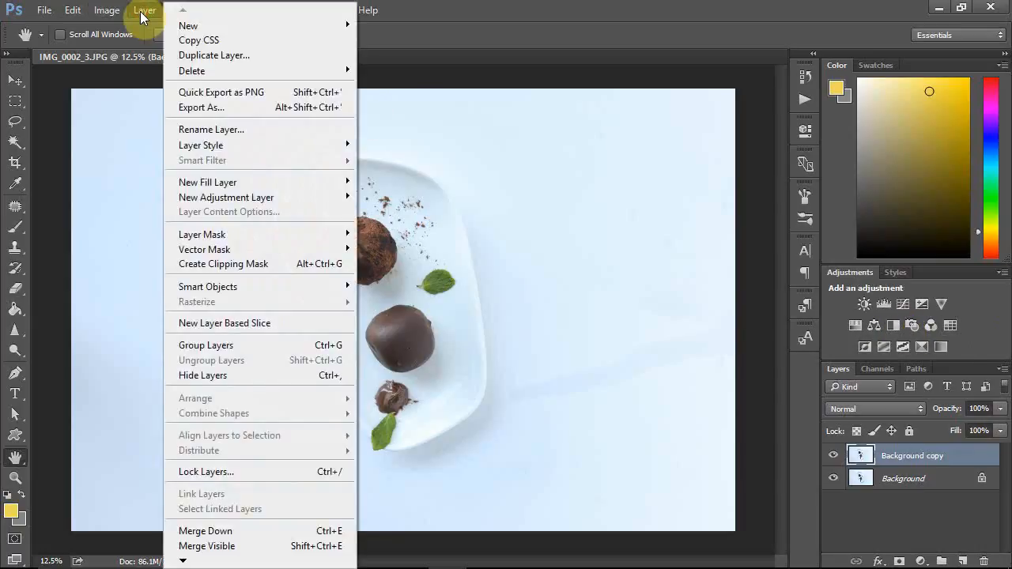
{"action": "mouse_move", "coordinate": [239, 204]}
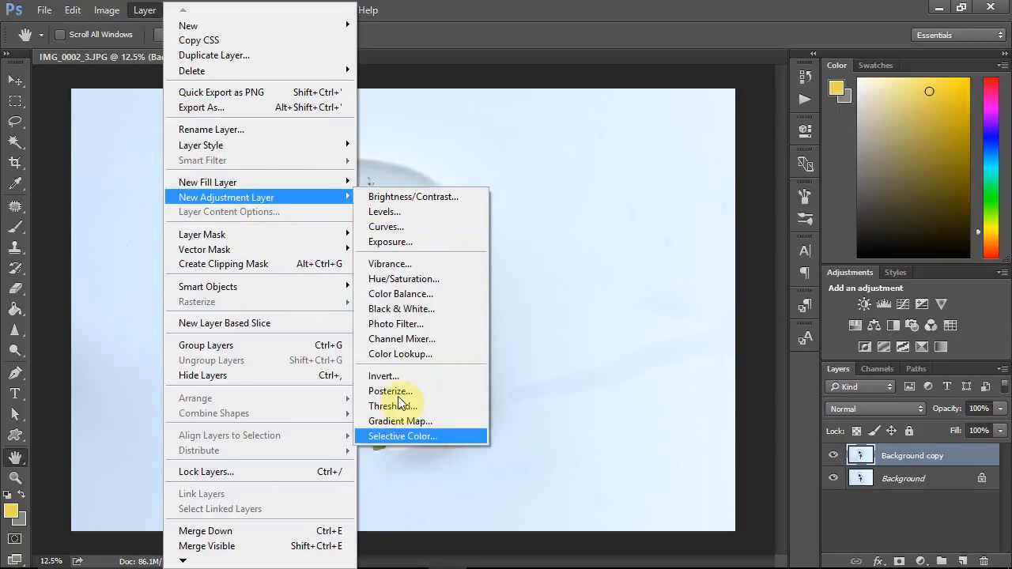
{"action": "mouse_move", "coordinate": [413, 204]}
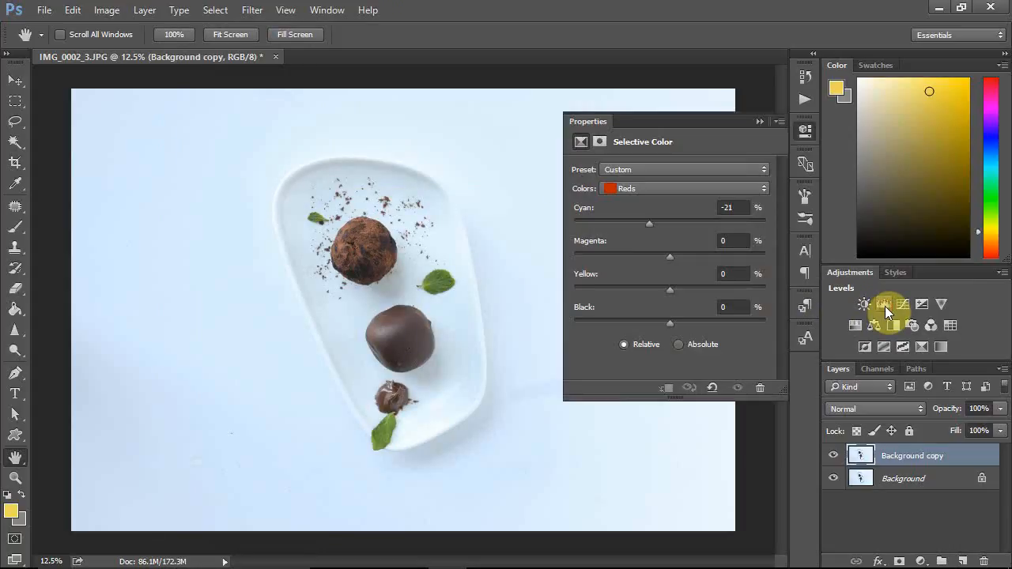
Add a Levels adjustment layer and sample the neutral grey point from the plate's white edge
{"action": "left_click", "coordinate": [884, 304]}
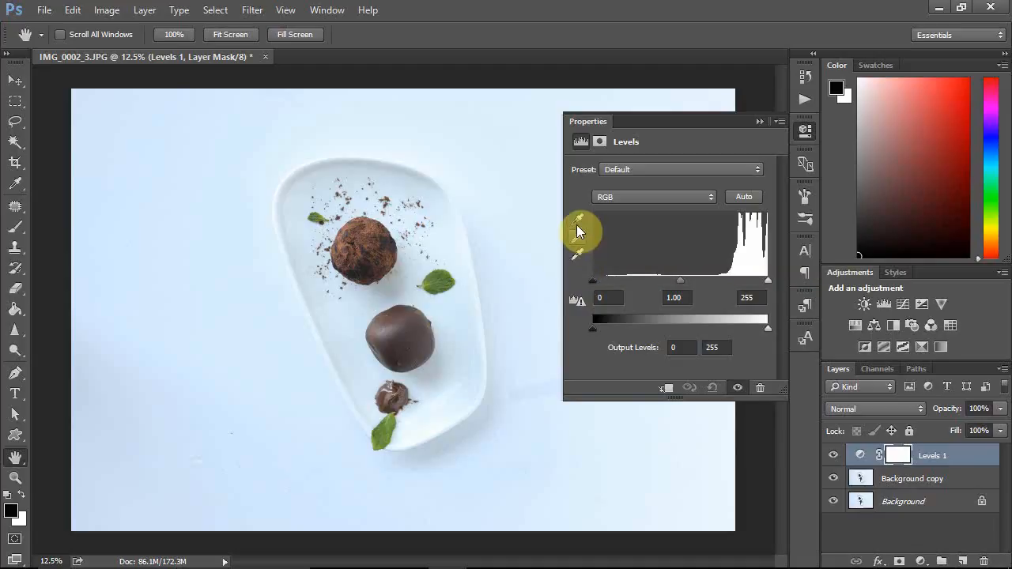
{"action": "mouse_move", "coordinate": [579, 225]}
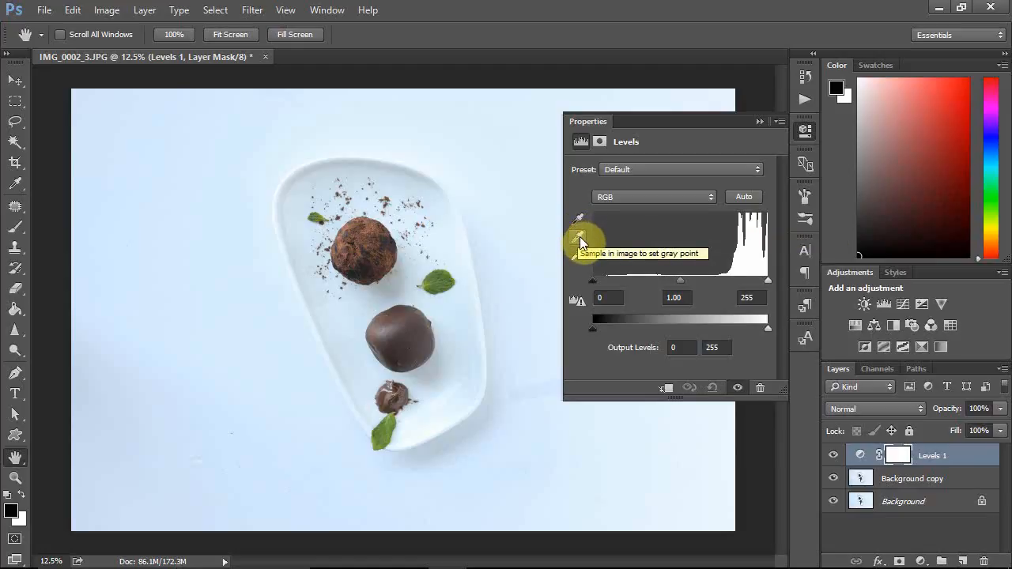
{"action": "mouse_move", "coordinate": [579, 259]}
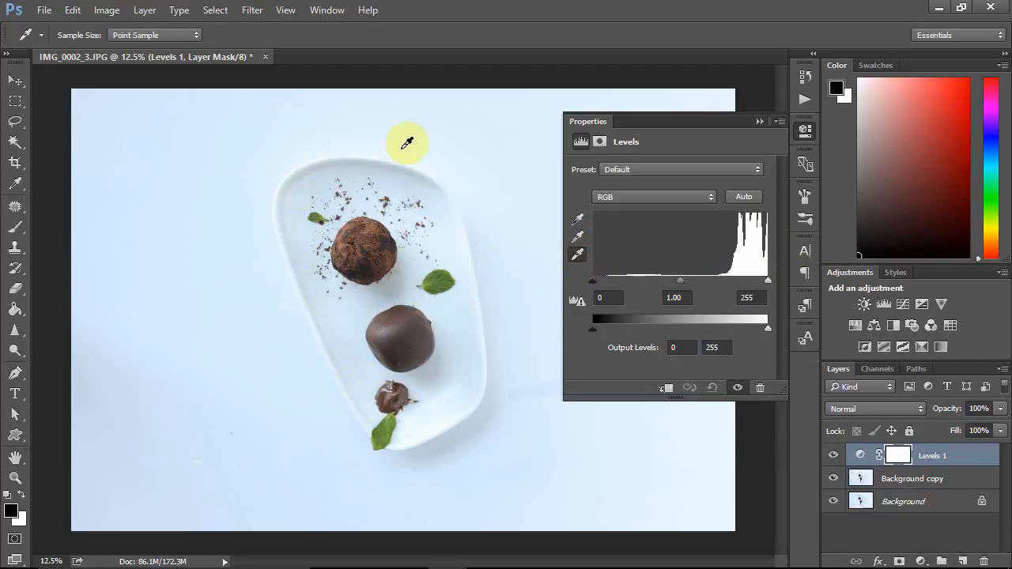
{"action": "mouse_move", "coordinate": [361, 122]}
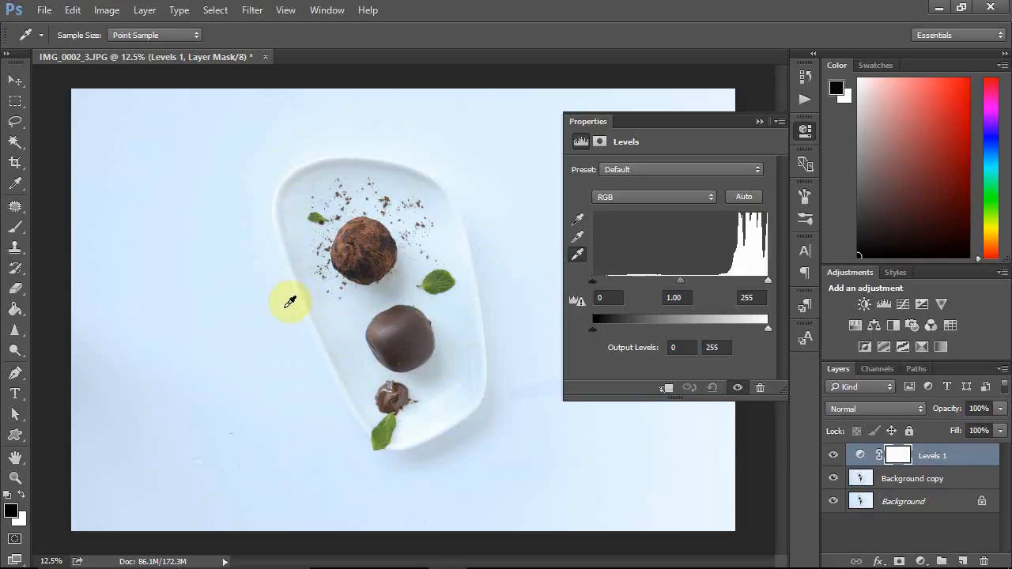
{"action": "left_click", "coordinate": [288, 266]}
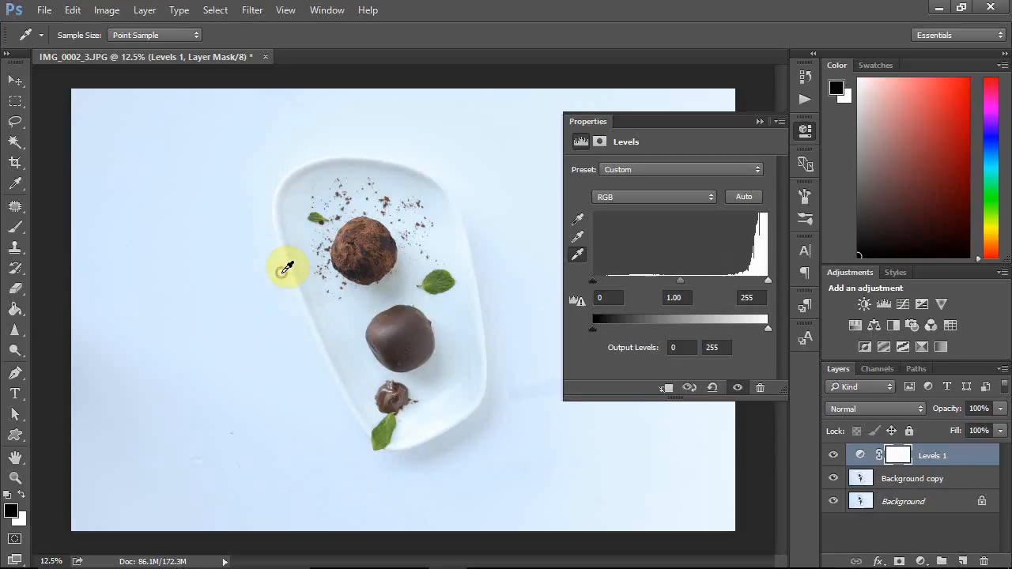
{"action": "left_click", "coordinate": [804, 132]}
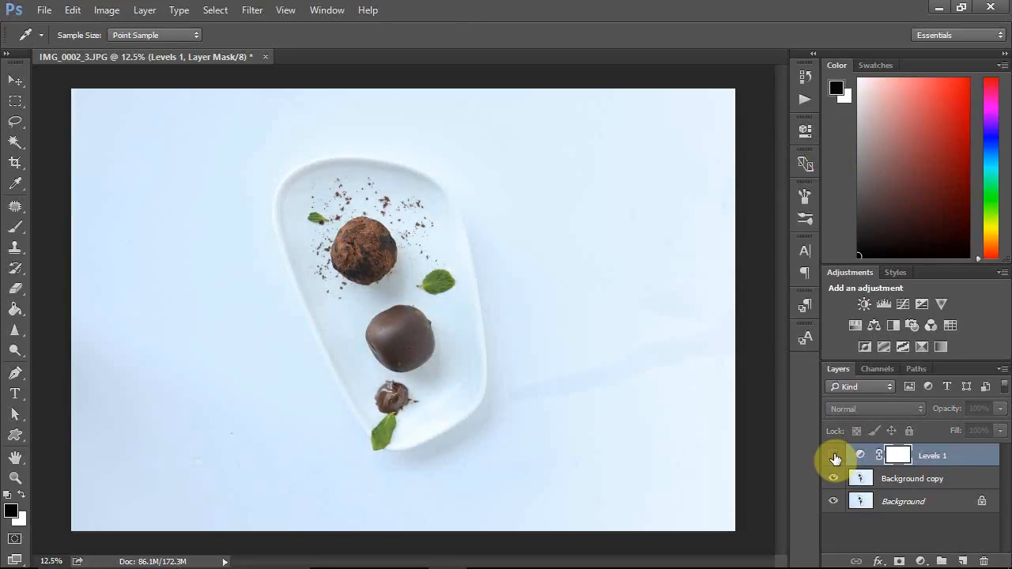
Toggle the Levels 1 layer visibility off and on to compare, leaving the correction on
{"action": "left_click", "coordinate": [833, 456]}
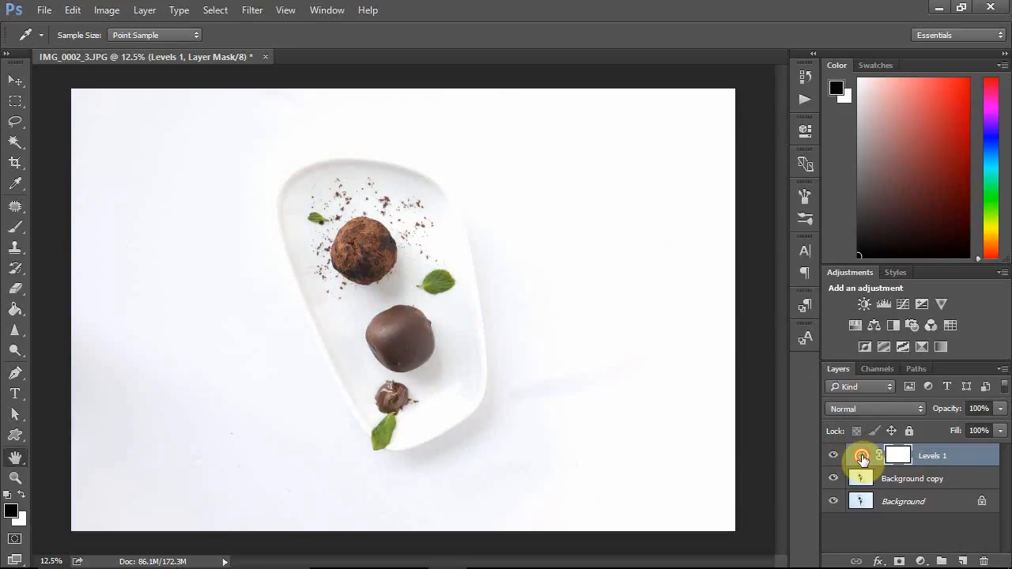
{"action": "double_click", "coordinate": [860, 456]}
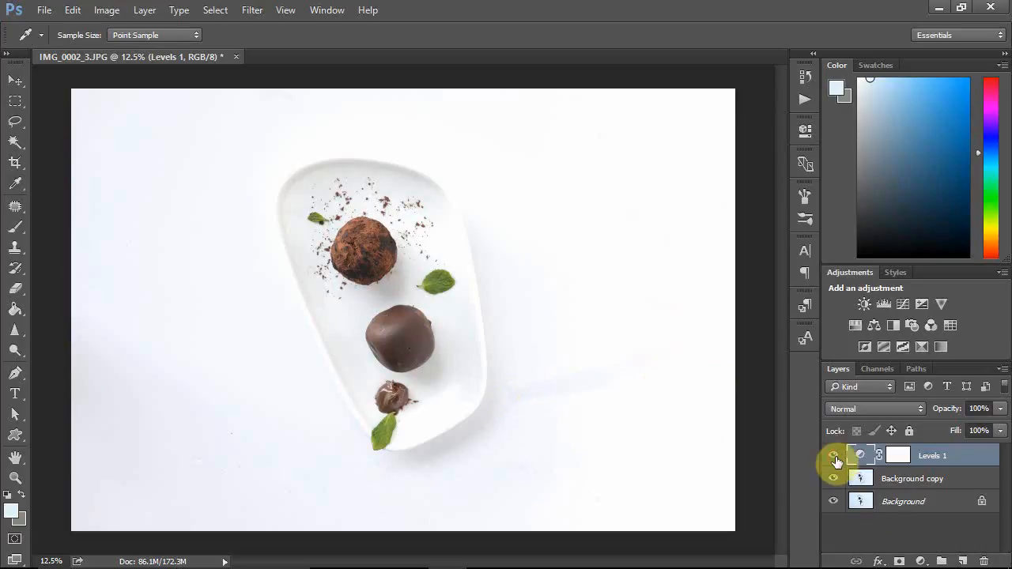
{"action": "left_click", "coordinate": [836, 456]}
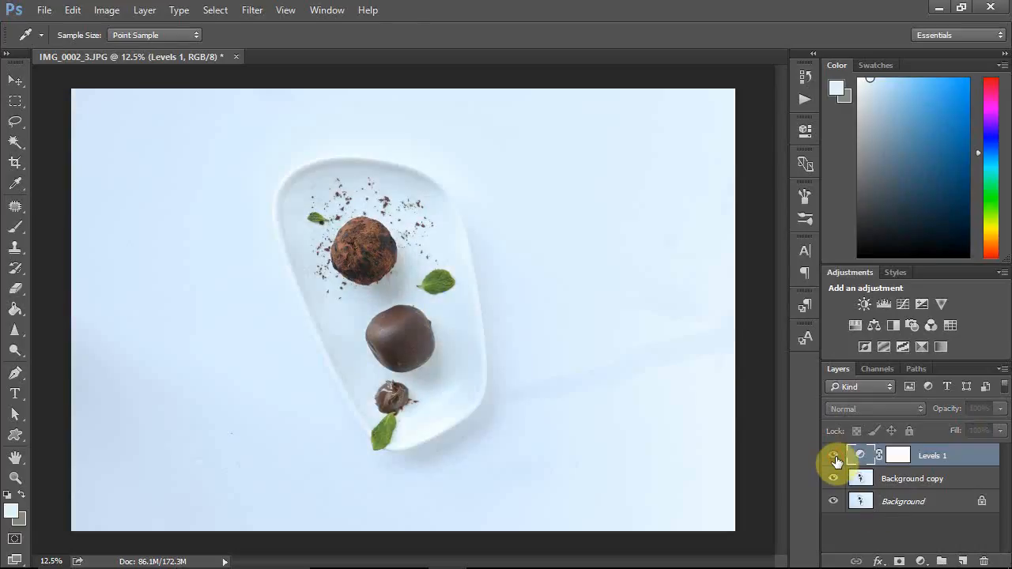
{"action": "left_click", "coordinate": [835, 455]}
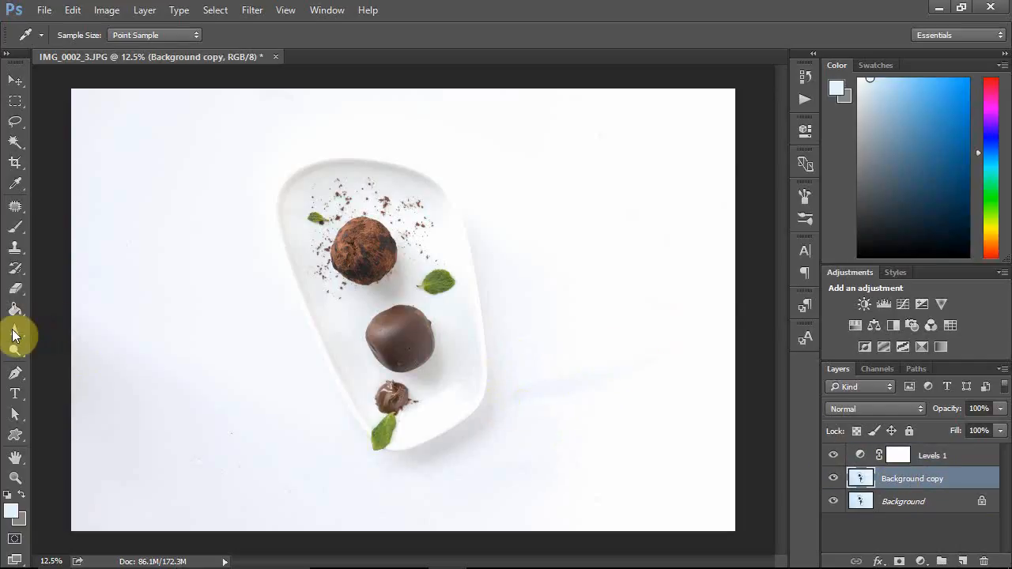
Dodge the midtones to lighten the grey shadow right of and below the plate
{"action": "left_click", "coordinate": [14, 335]}
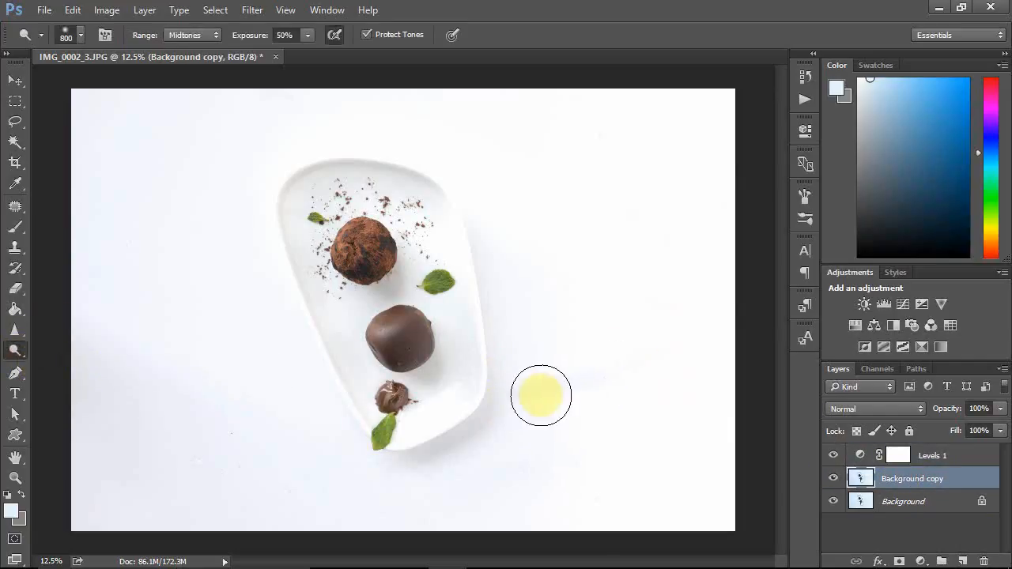
{"action": "left_click_drag", "start_coordinate": [541, 395], "coordinate": [582, 381]}
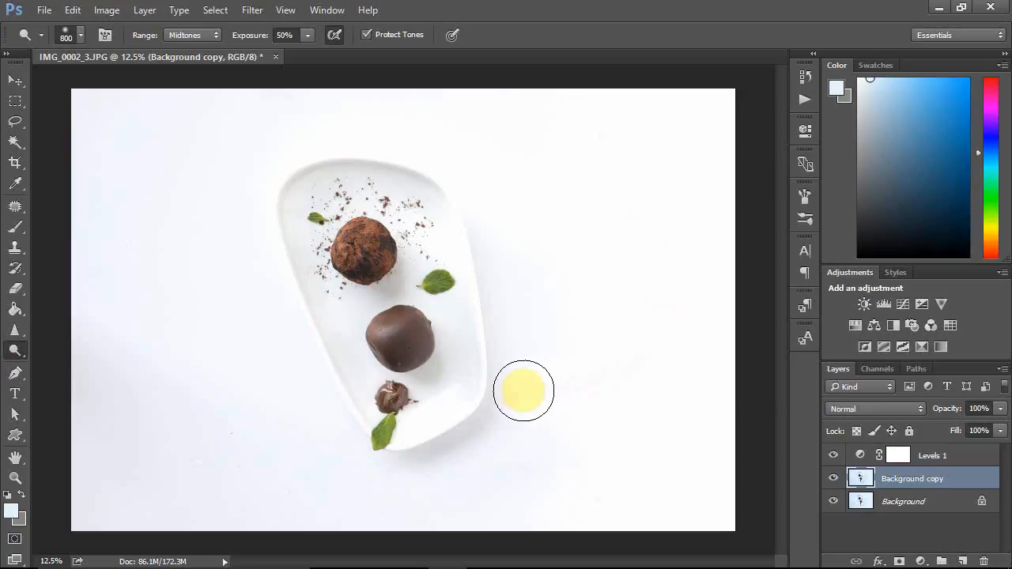
{"action": "left_click_drag", "start_coordinate": [523, 390], "coordinate": [608, 363]}
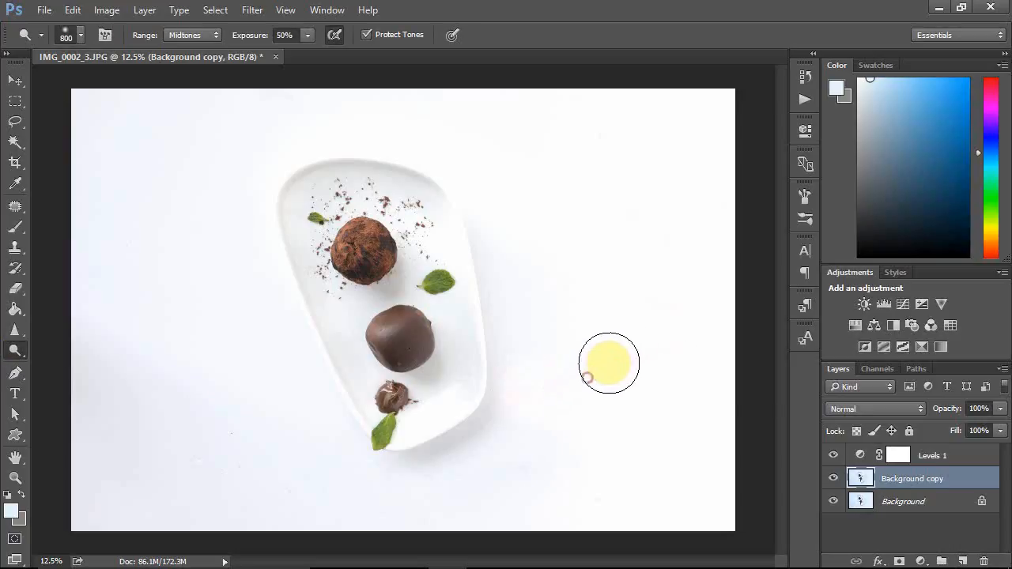
{"action": "mouse_move", "coordinate": [677, 411]}
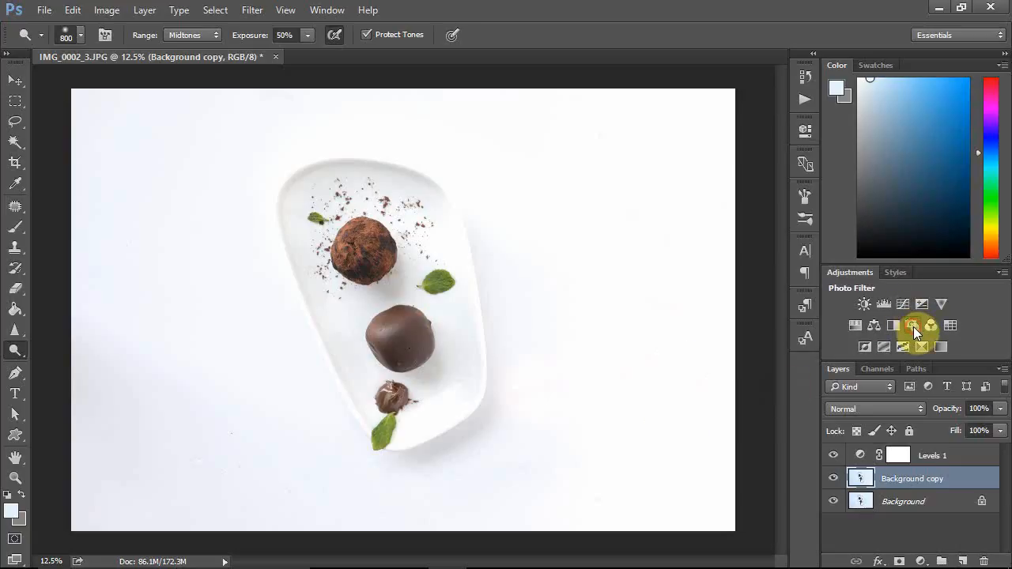
Add a Warming Filter (85) Photo Filter adjustment layer at 25% density
{"action": "left_click", "coordinate": [911, 326]}
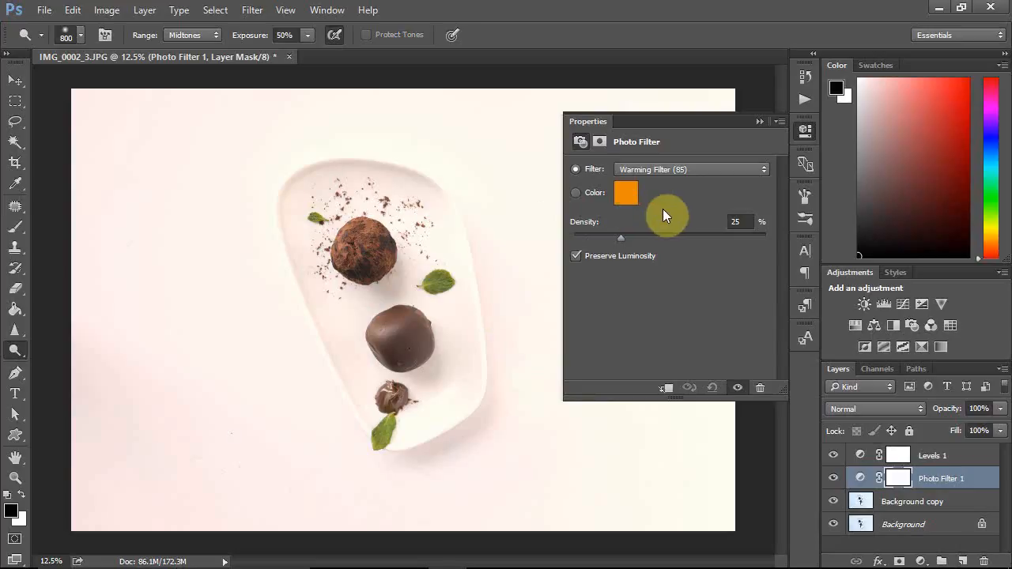
{"action": "mouse_move", "coordinate": [693, 196]}
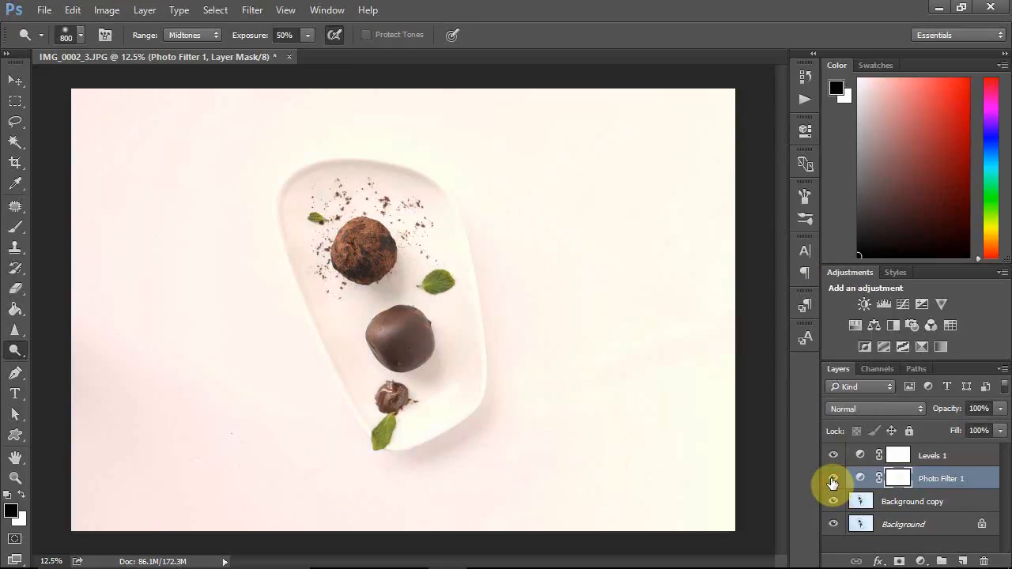
{"action": "mouse_move", "coordinate": [832, 477]}
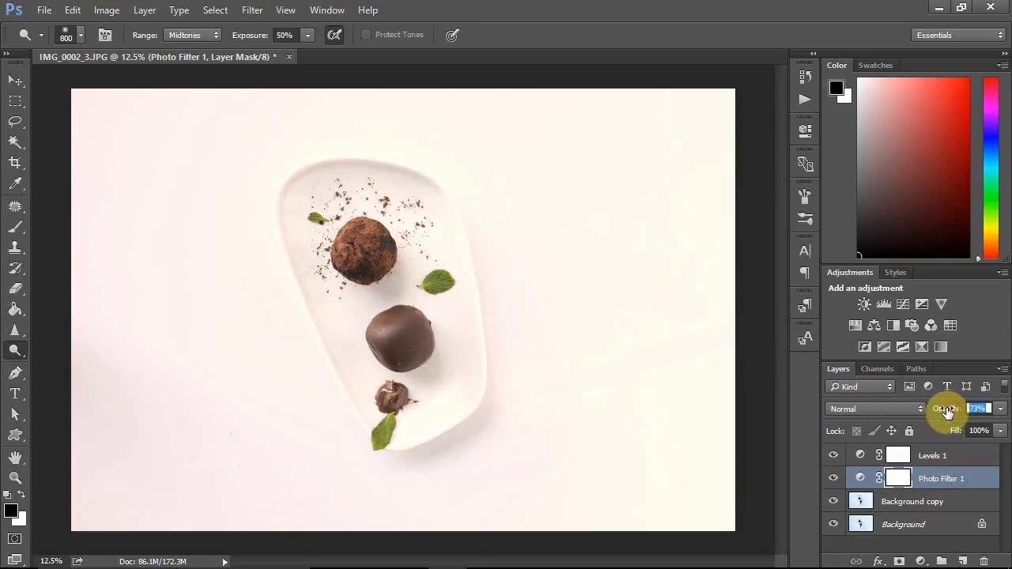
Lower the Photo Filter 1 layer opacity to 70%
{"action": "left_click_drag", "start_coordinate": [949, 408], "coordinate": [946, 408]}
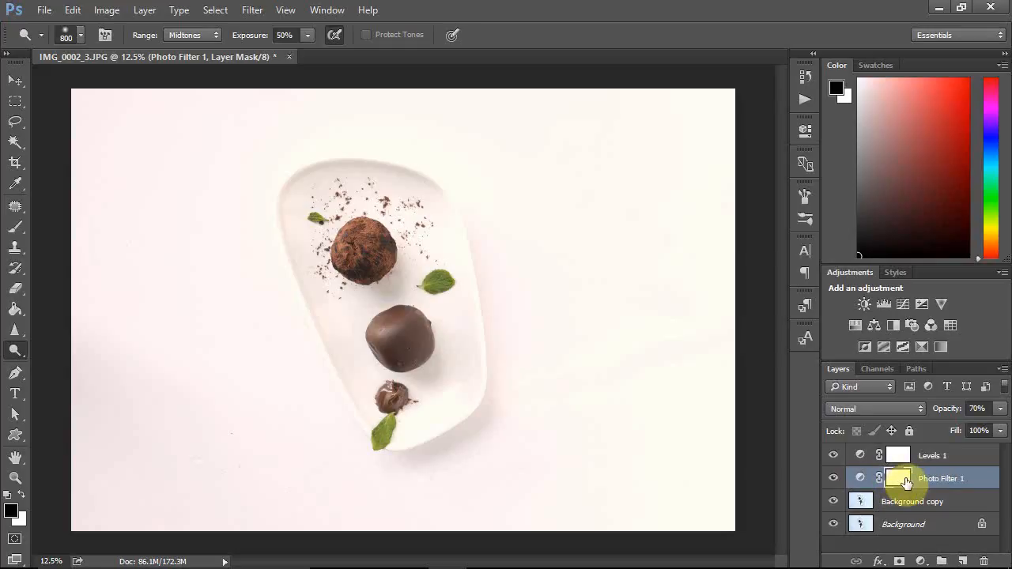
{"action": "mouse_move", "coordinate": [908, 482]}
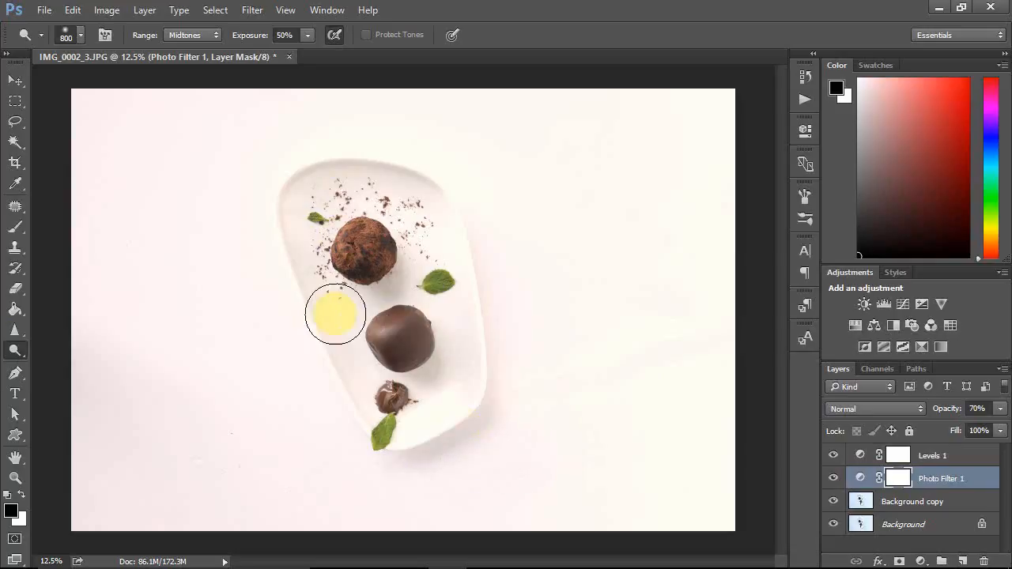
{"action": "left_click_drag", "start_coordinate": [335, 313], "coordinate": [363, 245]}
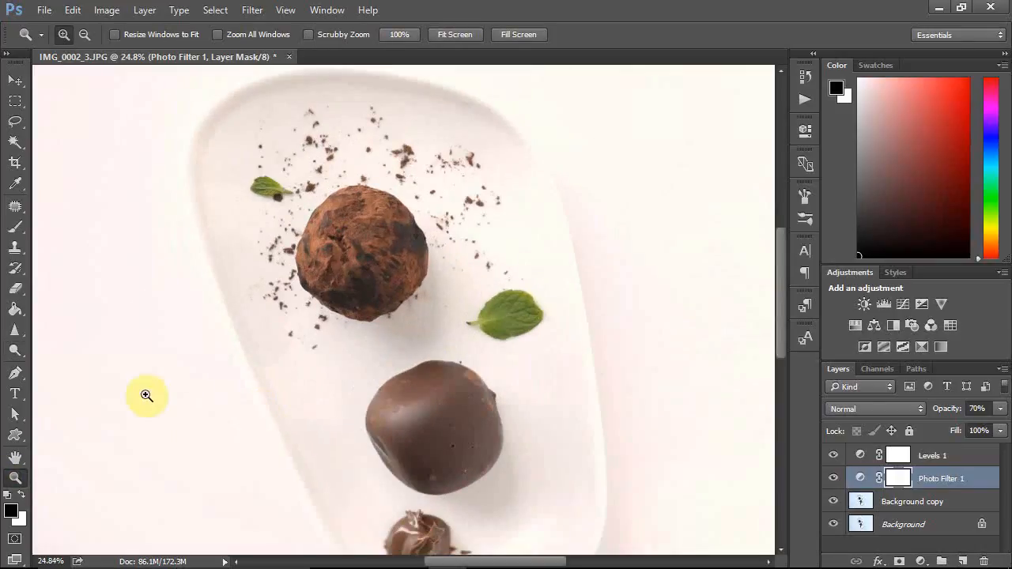
With a size-200 brush, paint black on the Photo Filter 1 mask over the middle truffle
{"action": "left_click", "coordinate": [16, 228]}
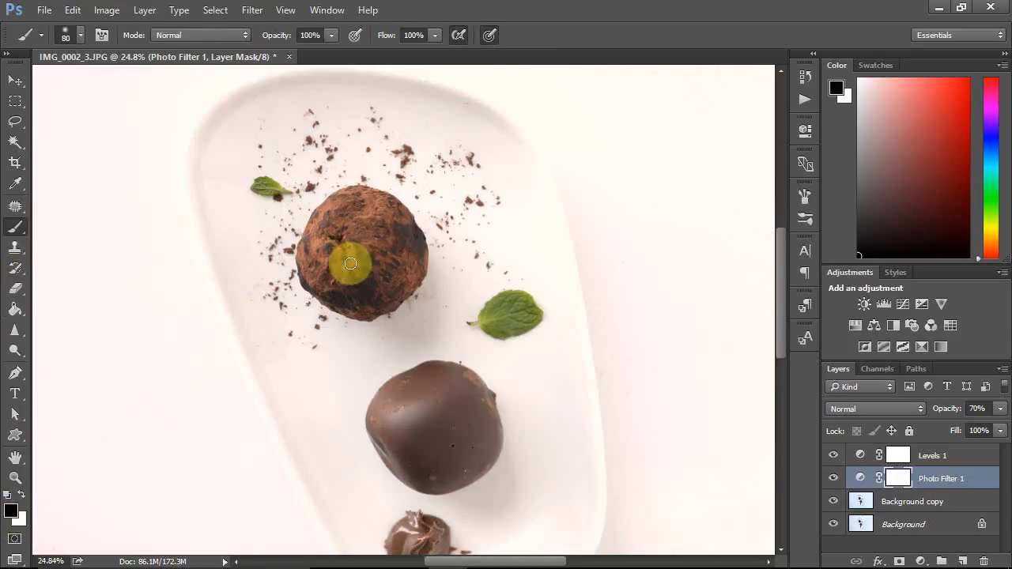
{"action": "type", "text": "200"}
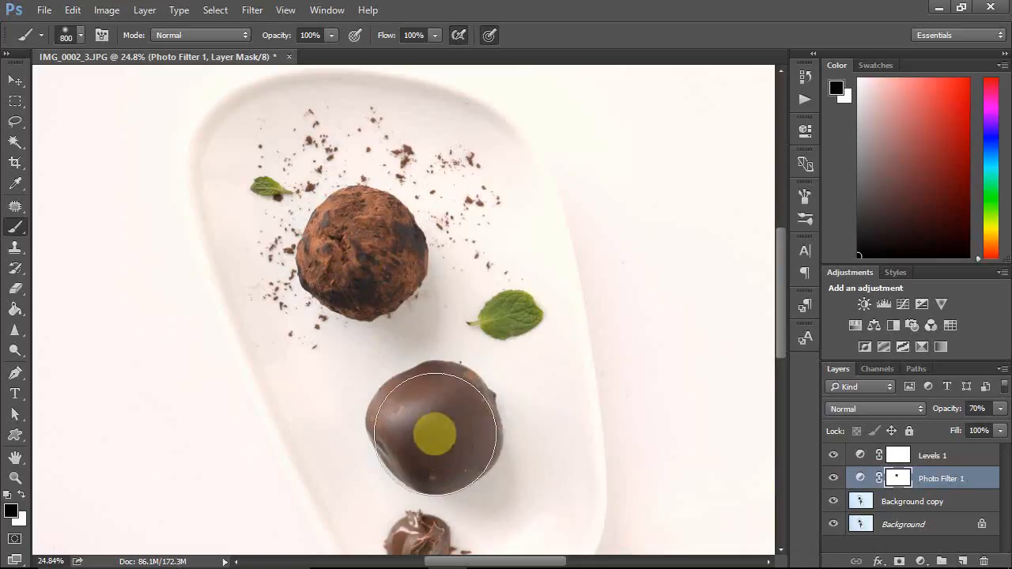
{"action": "left_click_drag", "start_coordinate": [434, 435], "coordinate": [561, 456]}
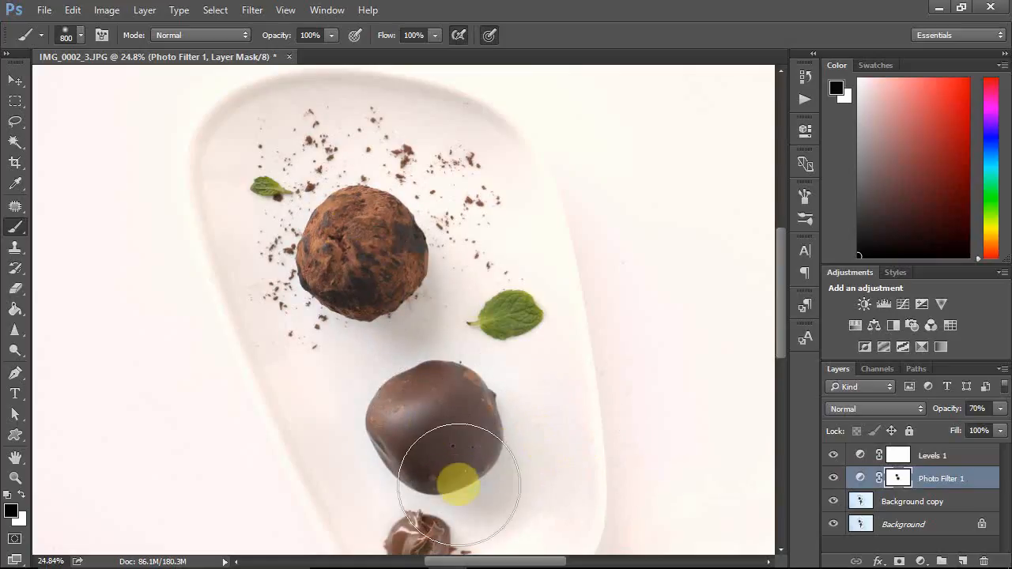
{"action": "mouse_move", "coordinate": [879, 487]}
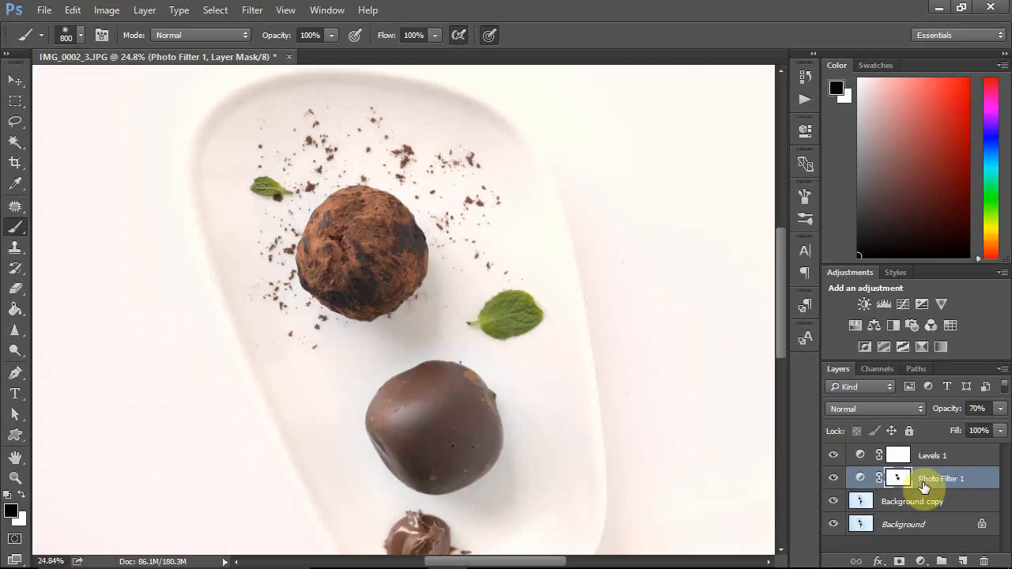
{"action": "mouse_move", "coordinate": [14, 455]}
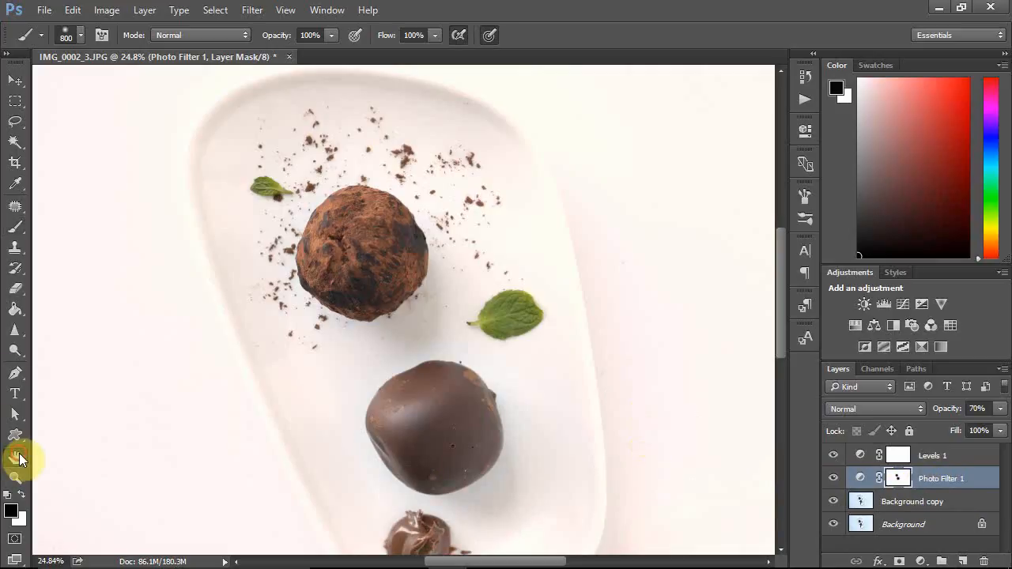